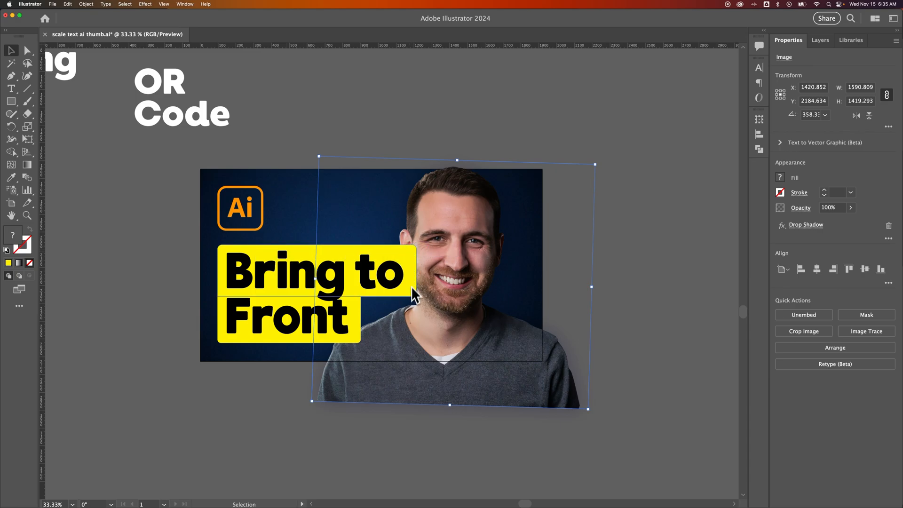
mouse_move(397, 323)
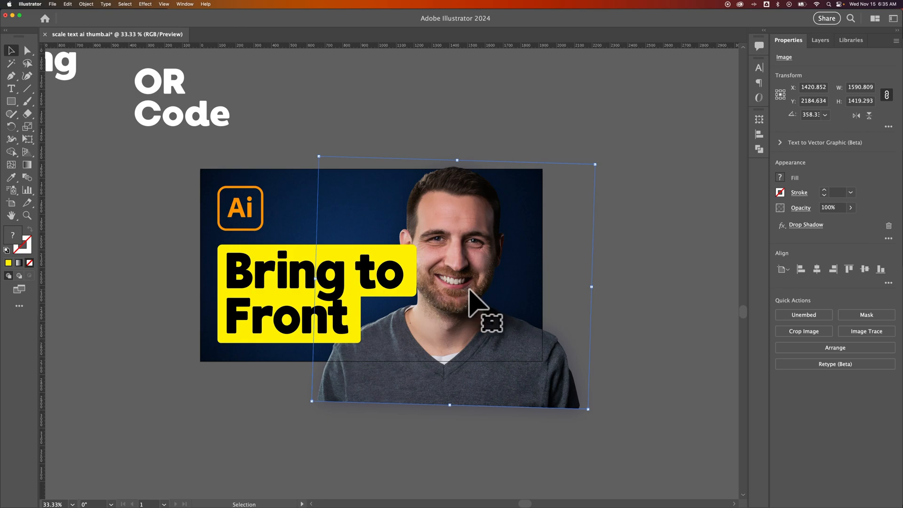
mouse_move(471, 273)
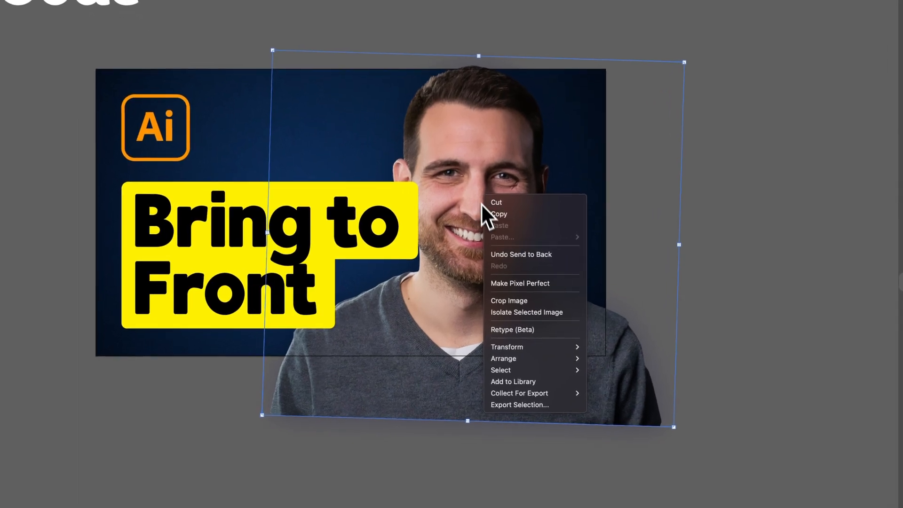
mouse_move(503, 358)
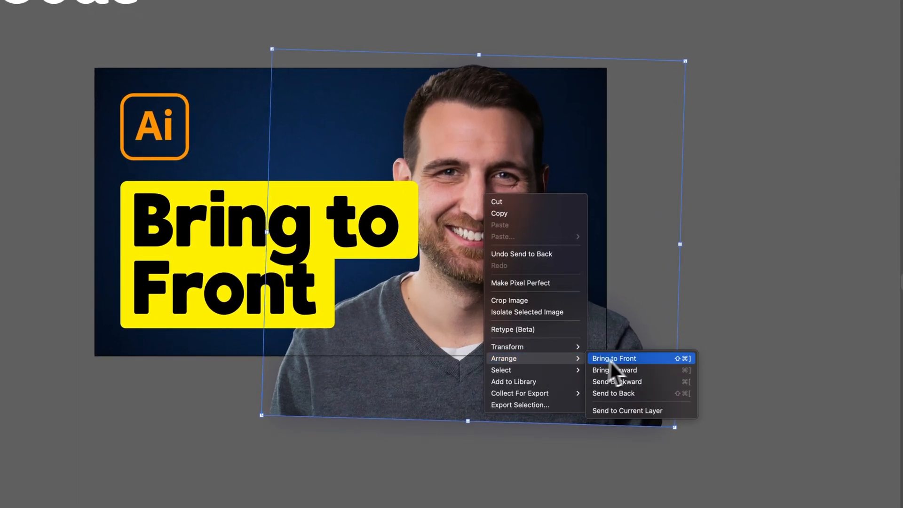
mouse_move(633, 369)
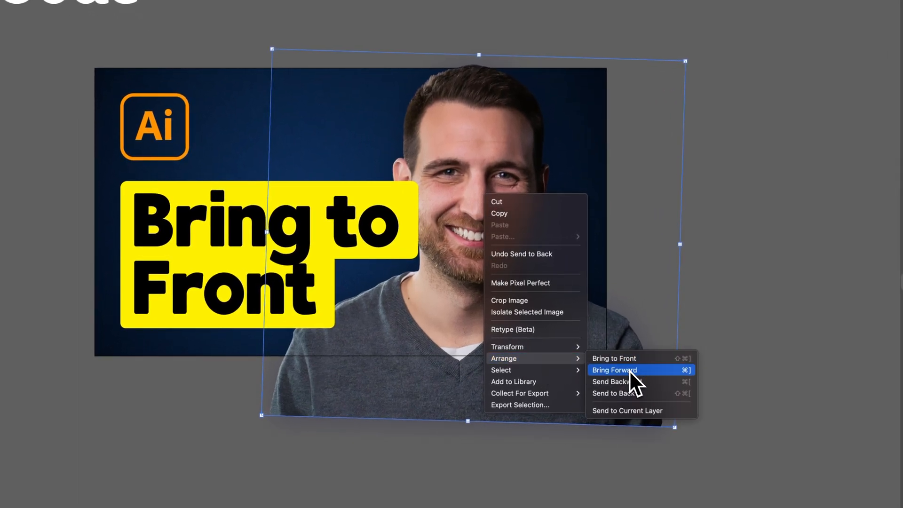
mouse_move(632, 386)
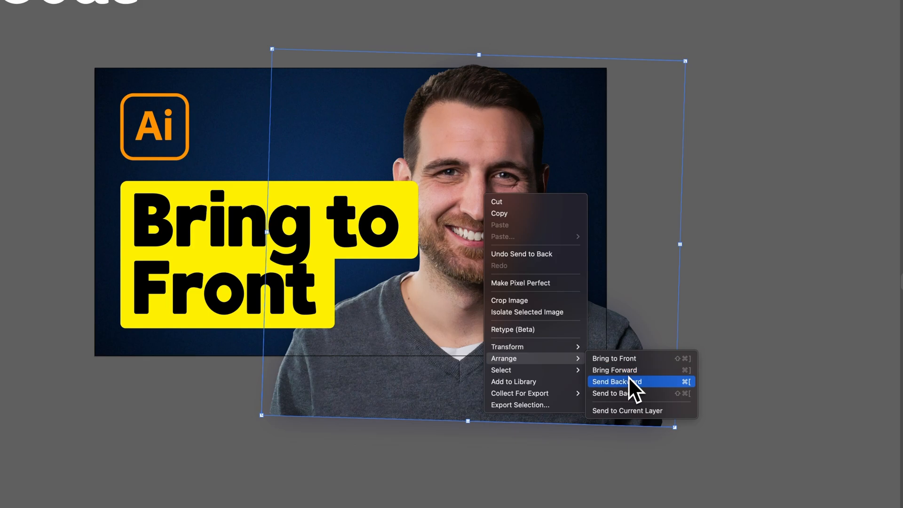
mouse_move(633, 397)
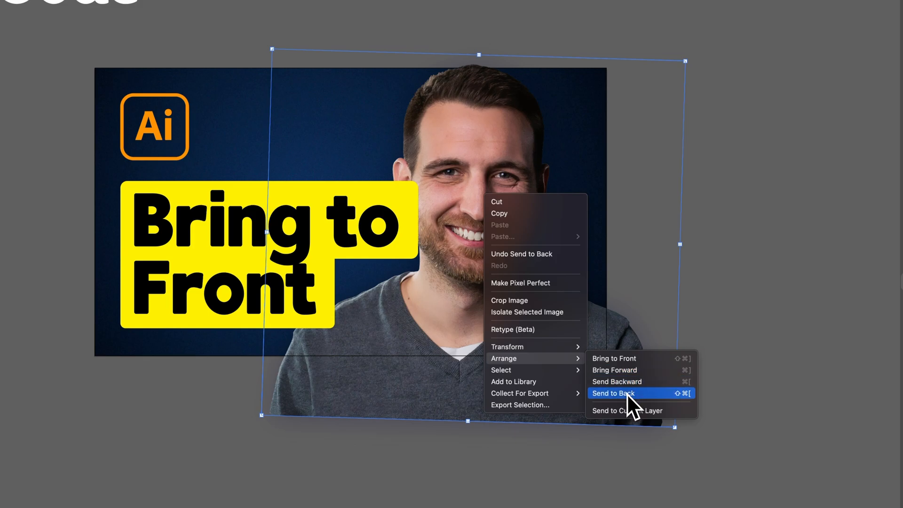
mouse_move(628, 361)
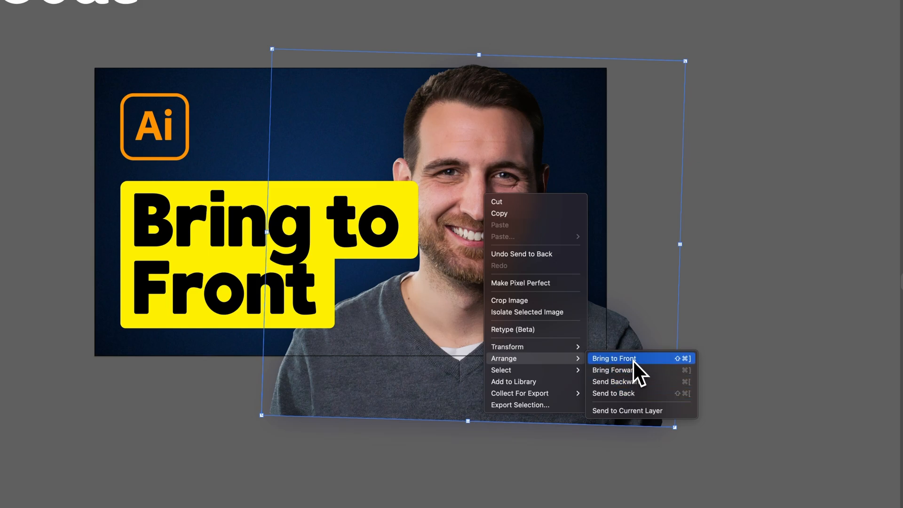
mouse_move(638, 375)
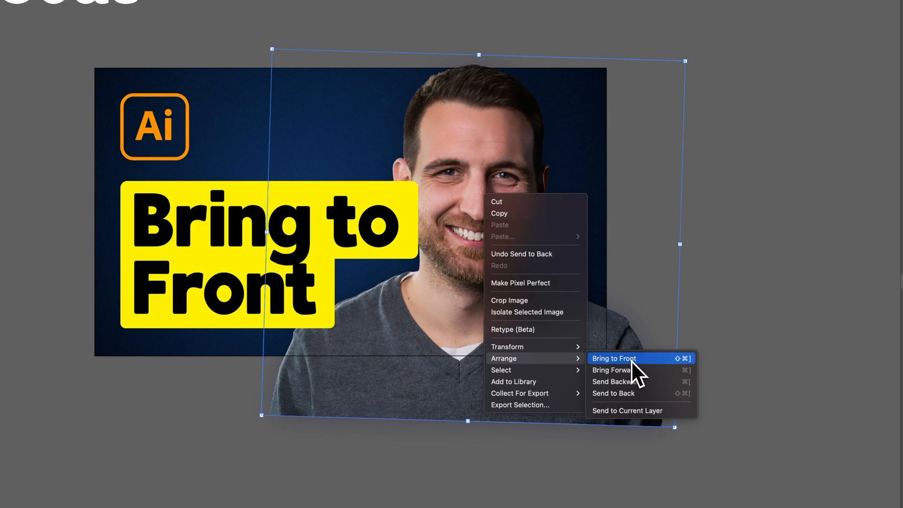
Bring the face photo to the front of the stacking order via Arrange.
left_click(613, 359)
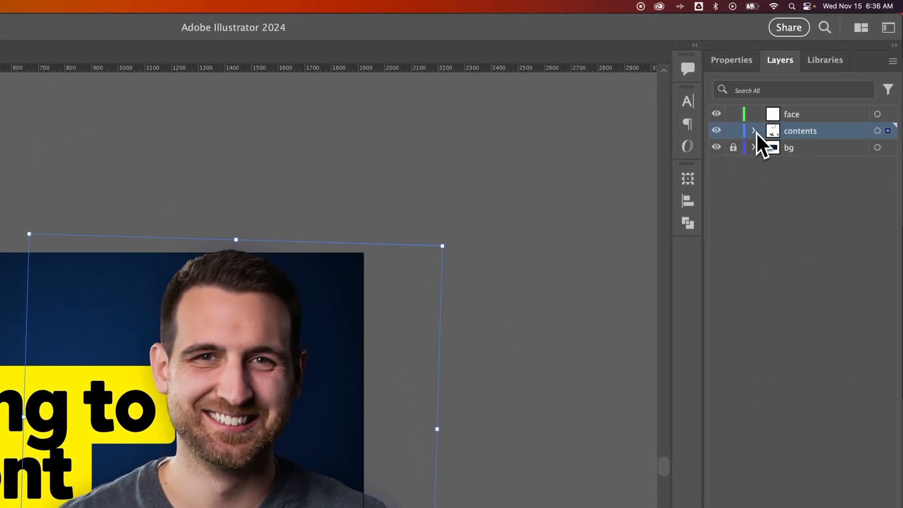
Review the contents and face layers in the Layers panel, then send the photo to the back of the face layer.
left_click(754, 130)
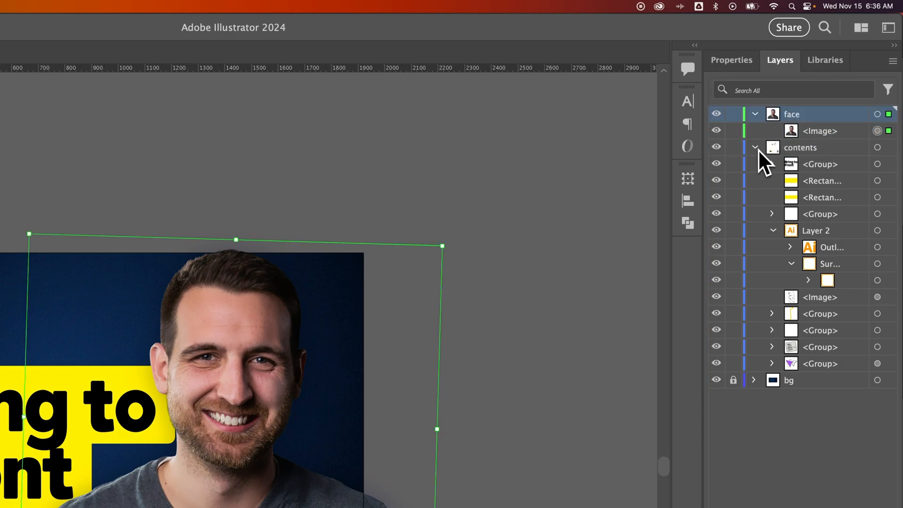
left_click(755, 146)
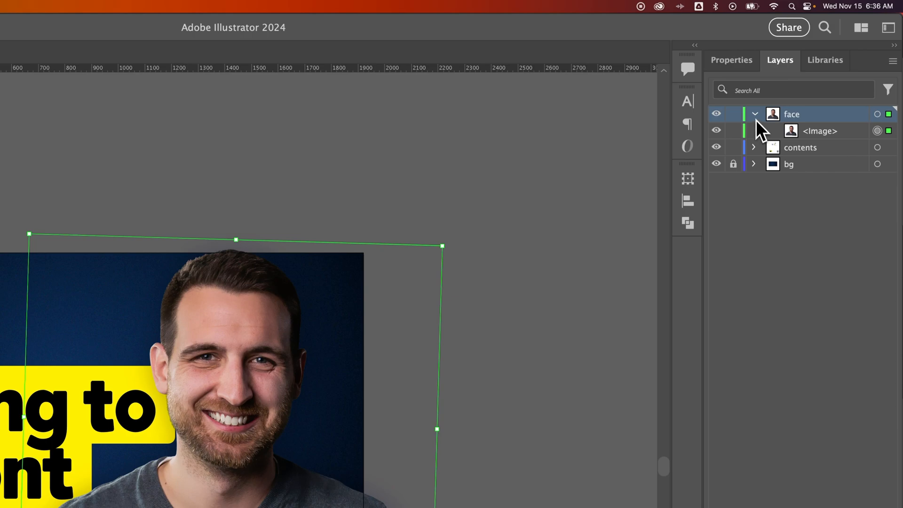
left_click(755, 114)
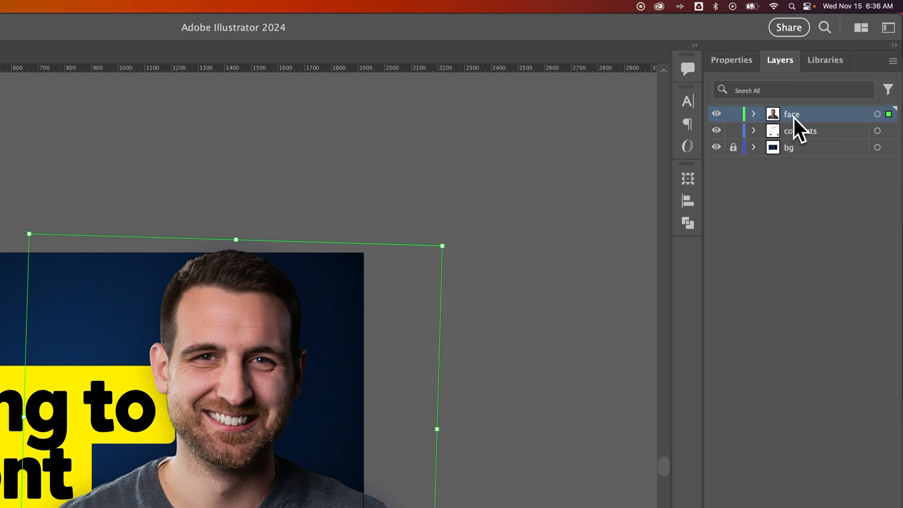
mouse_move(763, 127)
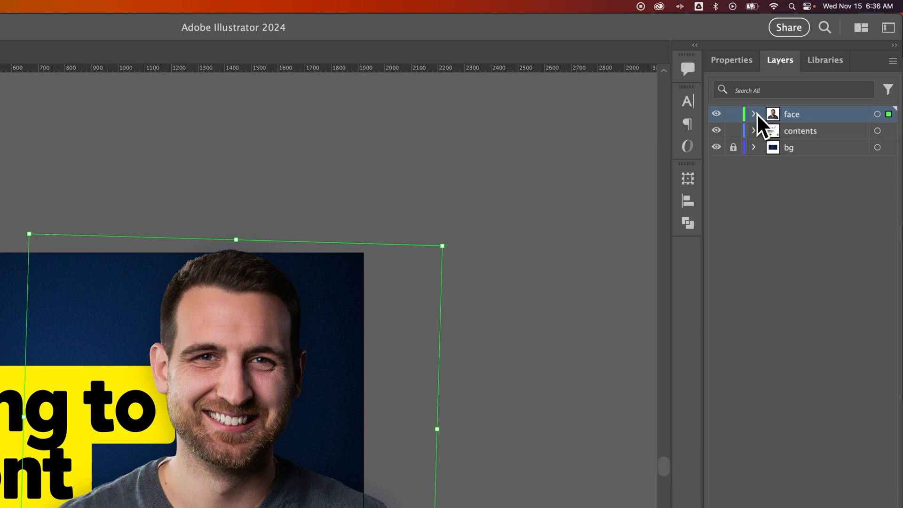
left_click(754, 114)
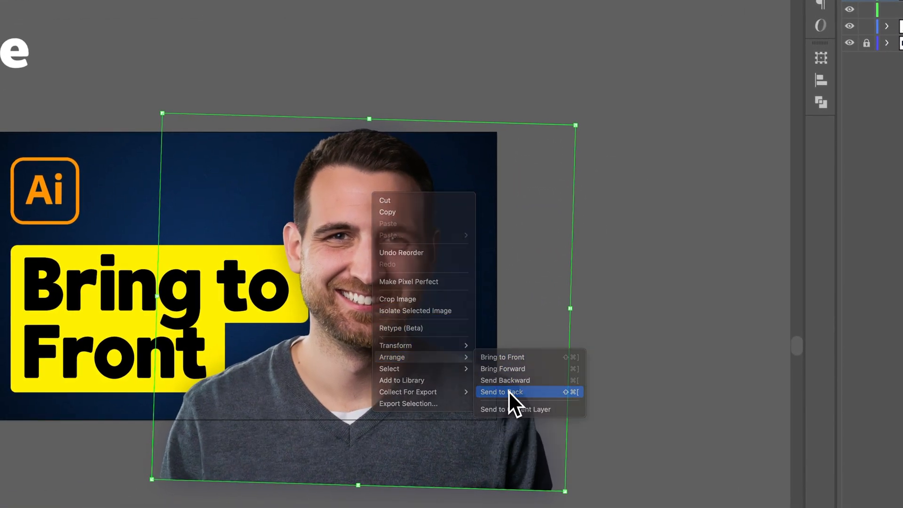
left_click(500, 391)
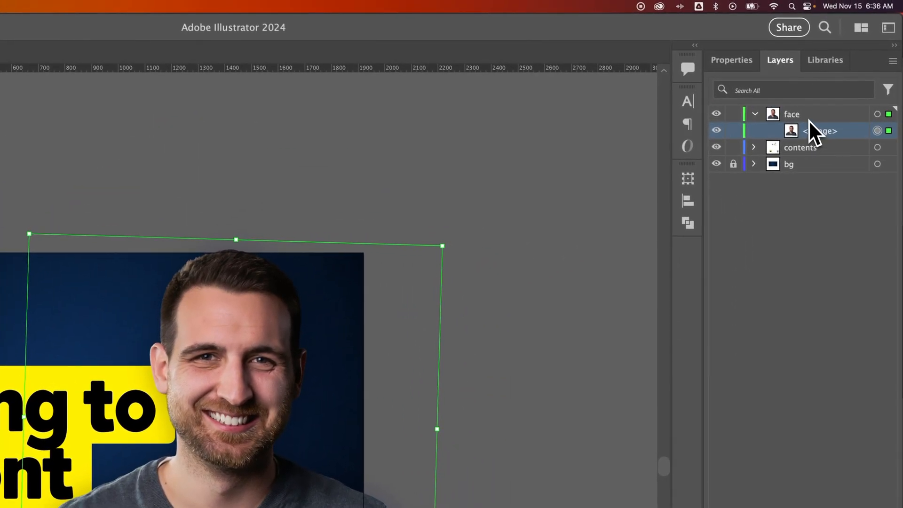
left_click(755, 114)
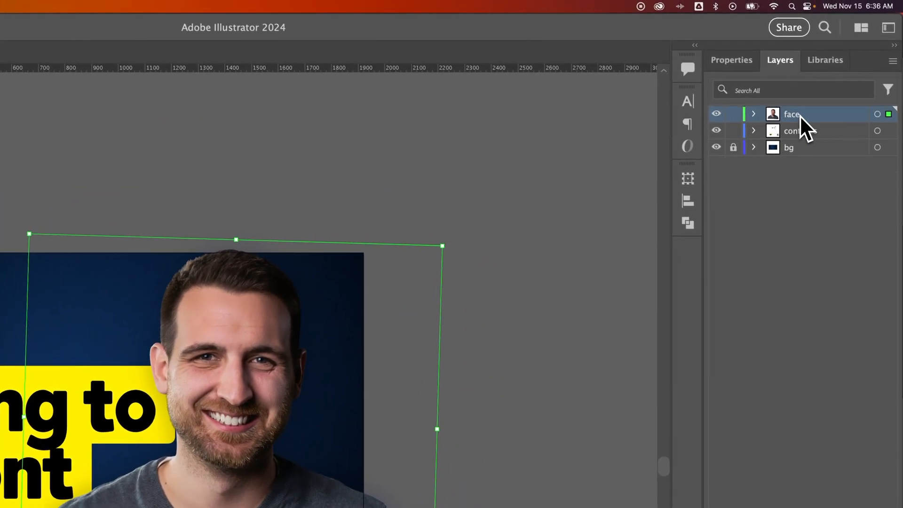
left_click(800, 131)
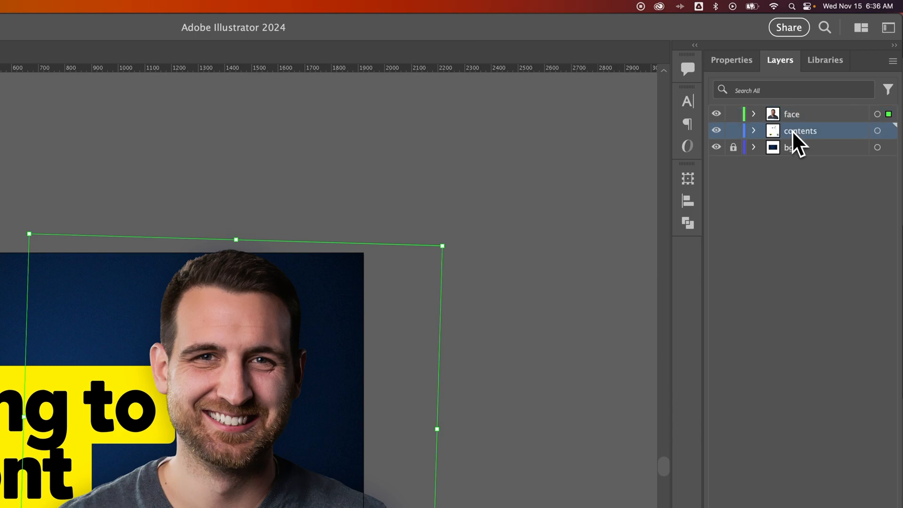
left_click(791, 114)
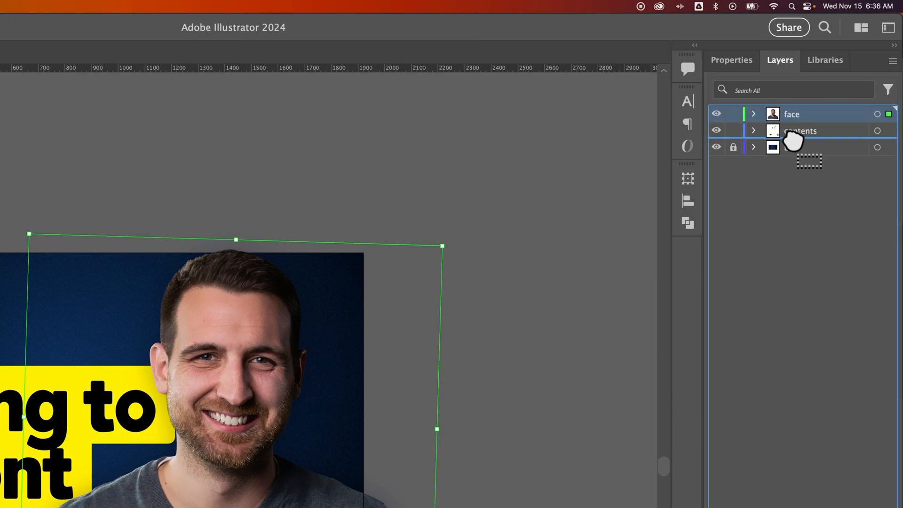
left_click_drag(792, 113, 792, 131)
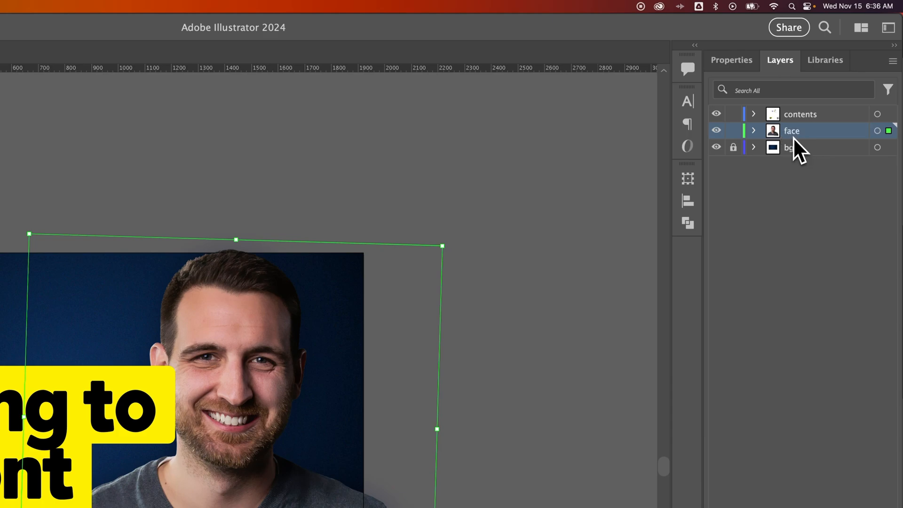
left_click_drag(792, 130, 792, 112)
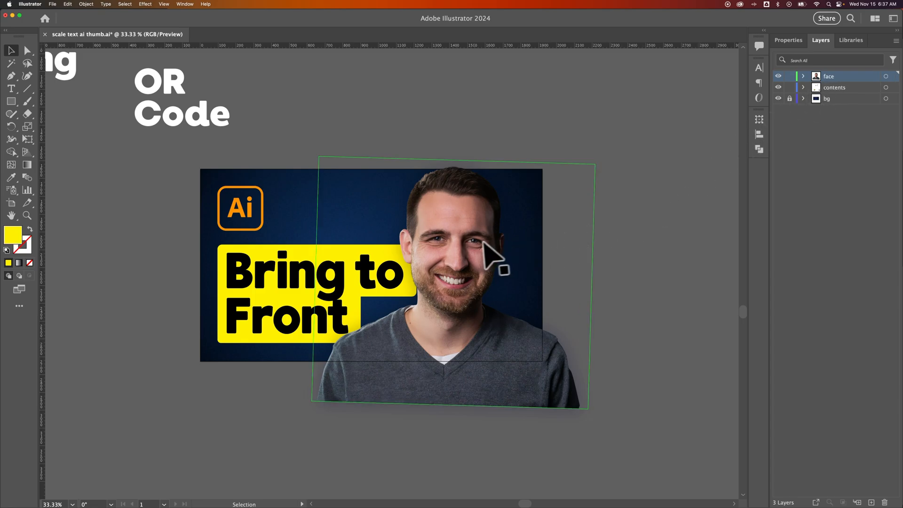
Drag the face photo about 83 px to the left on the thumbnail.
left_click_drag(490, 253, 483, 256)
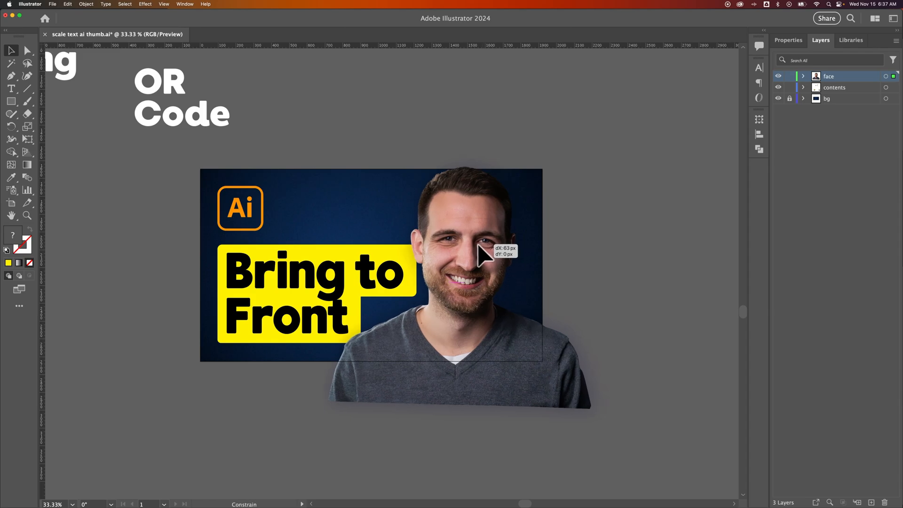